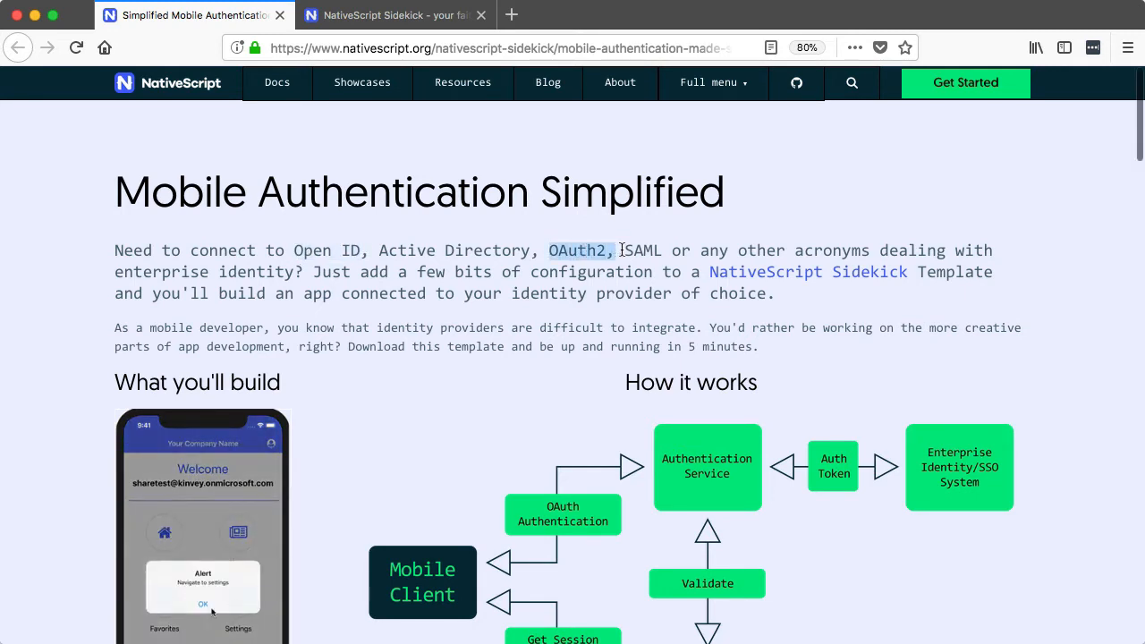
Highlight OAuth2 in the authentication article, then switch to the NativeScript Sidekick page
{"action": "double_click", "coordinate": [642, 251]}
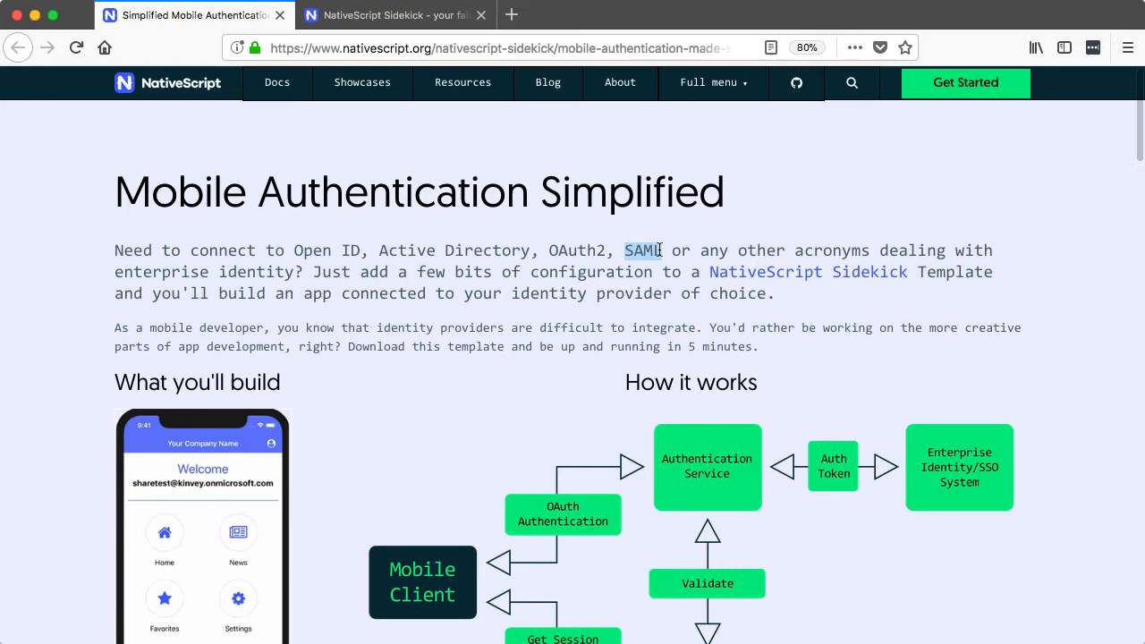
{"action": "left_click", "coordinate": [393, 15]}
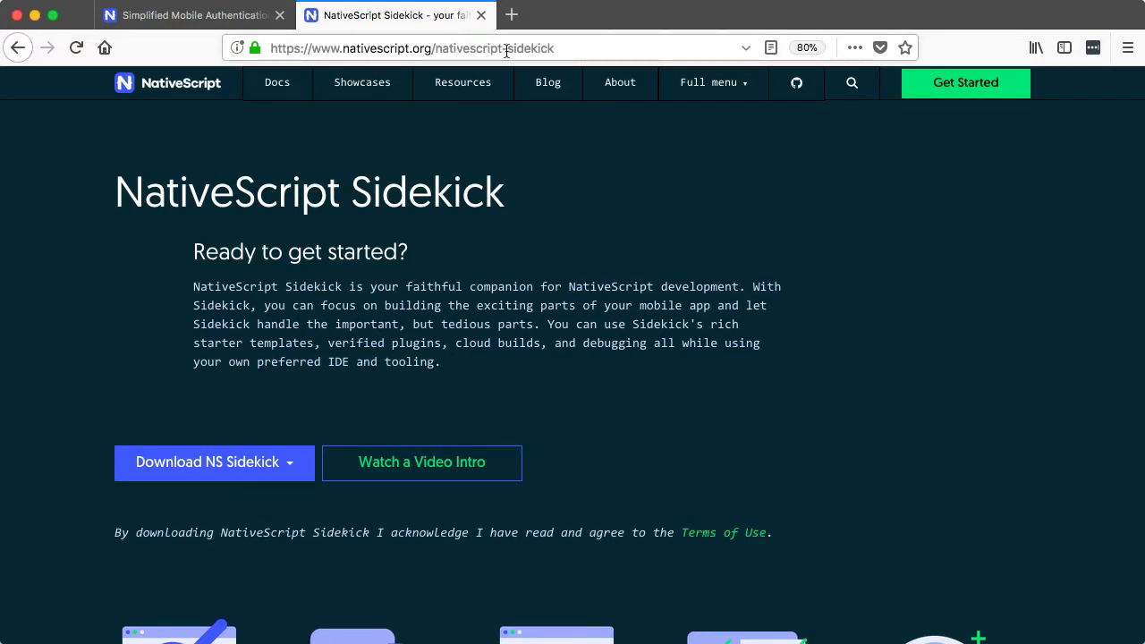
Download the MacOS version of NativeScript Sidekick from the Download NS Sidekick menu
{"action": "left_click", "coordinate": [214, 461]}
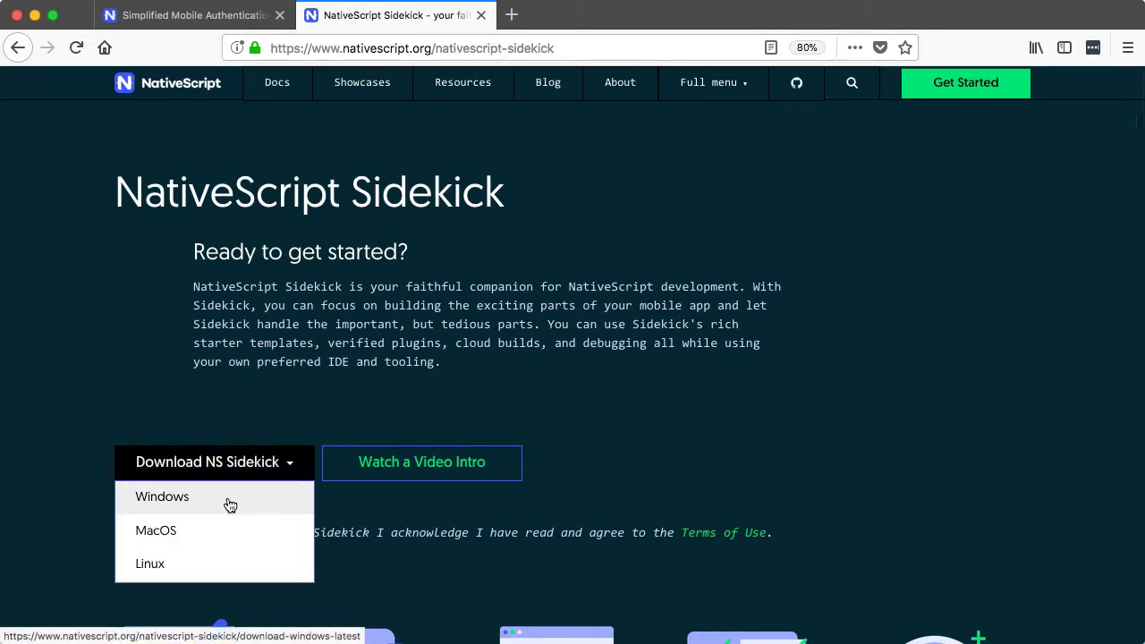
{"action": "mouse_move", "coordinate": [250, 548]}
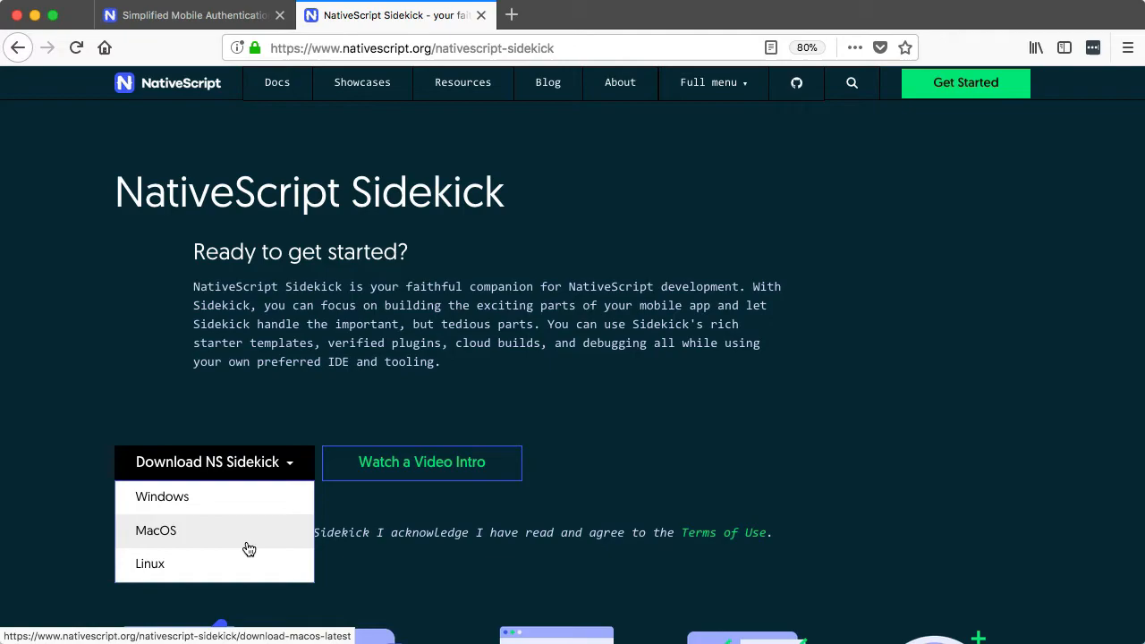
{"action": "left_click", "coordinate": [156, 529]}
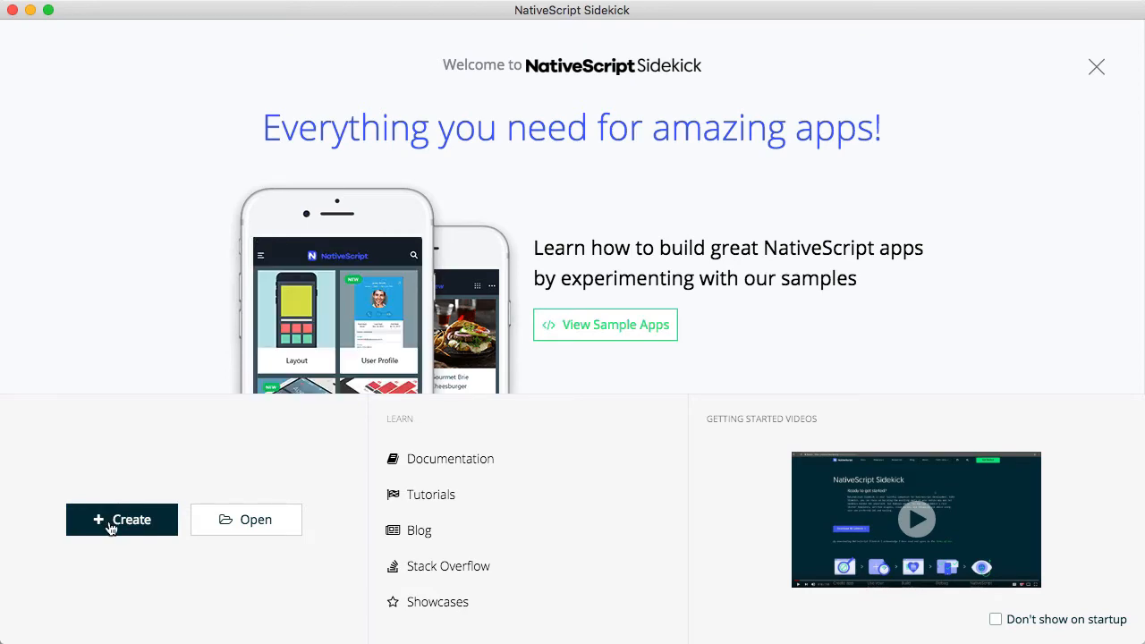
Create an Angular & TypeScript app 'MyApp' using the Enterprise Auth template
{"action": "left_click", "coordinate": [121, 520]}
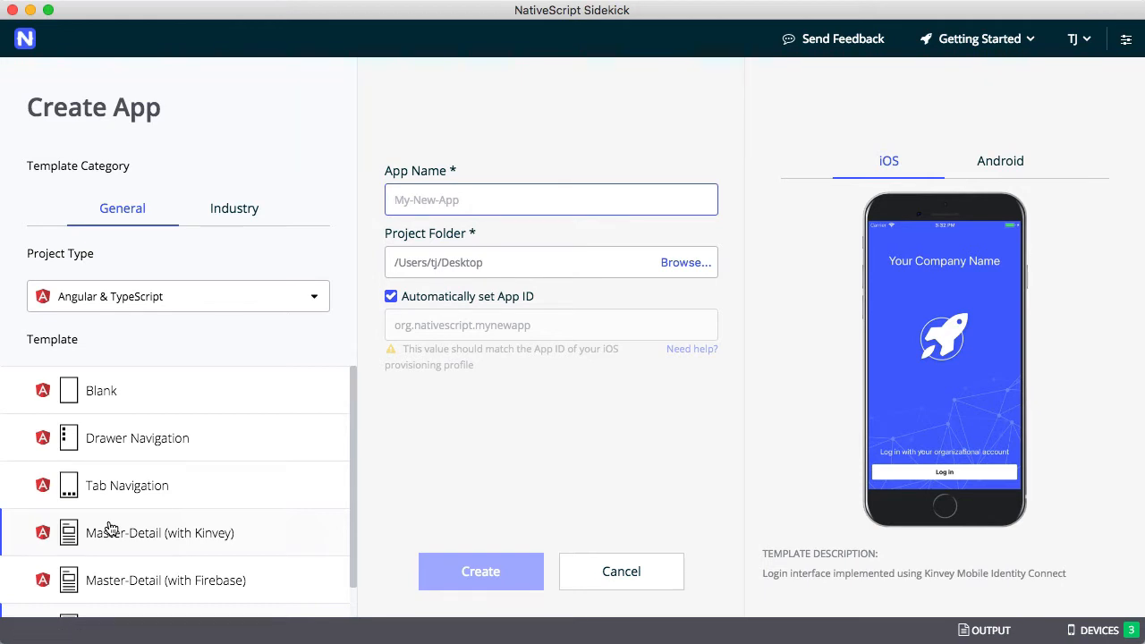
{"action": "left_click", "coordinate": [551, 199]}
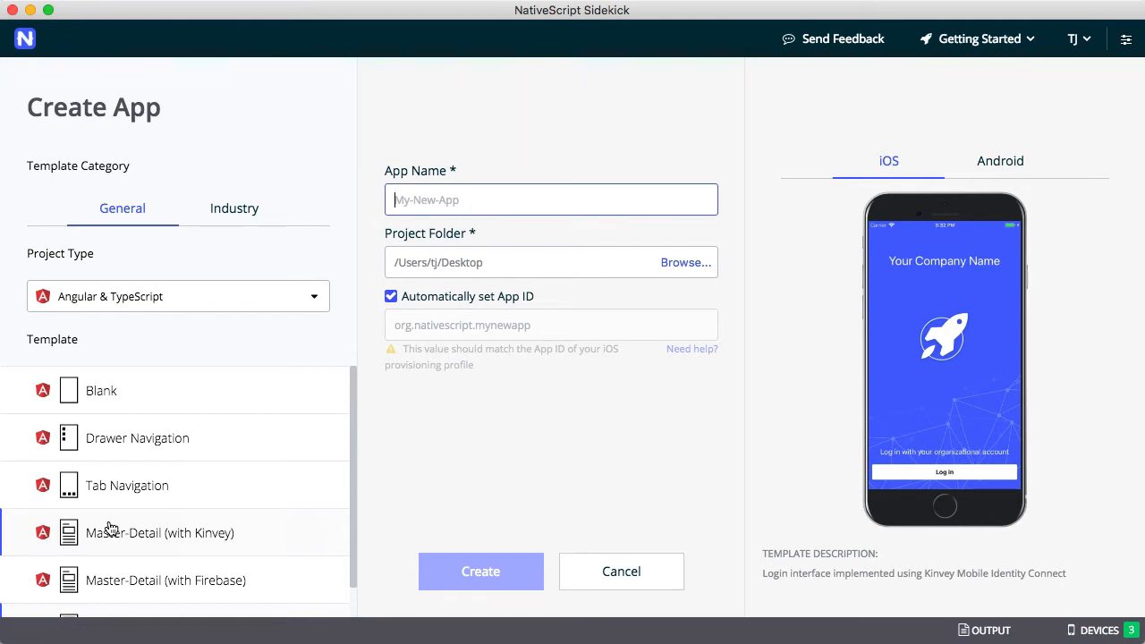
{"action": "mouse_move", "coordinate": [122, 464]}
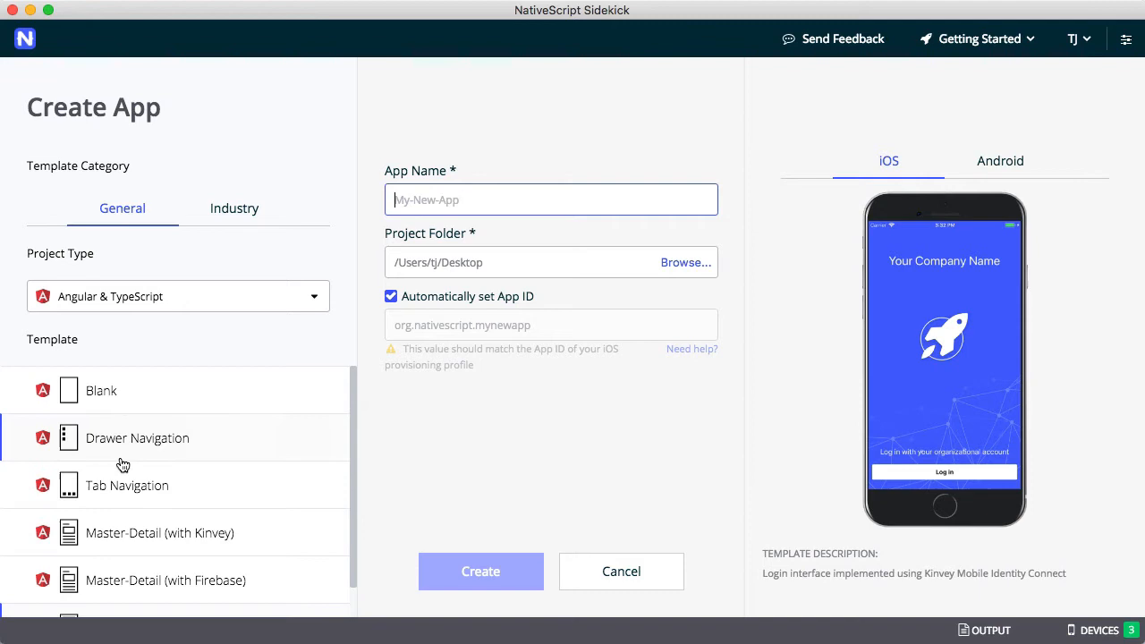
{"action": "scroll", "scroll_direction": "down", "scroll_amount": 3}
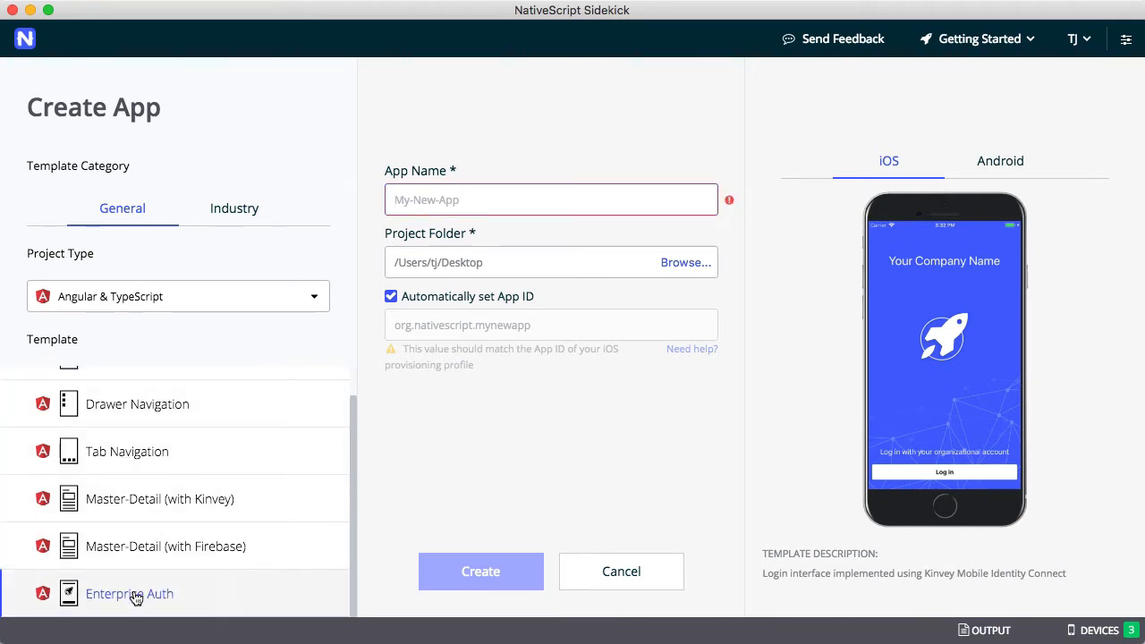
{"action": "type", "text": "MyApp"}
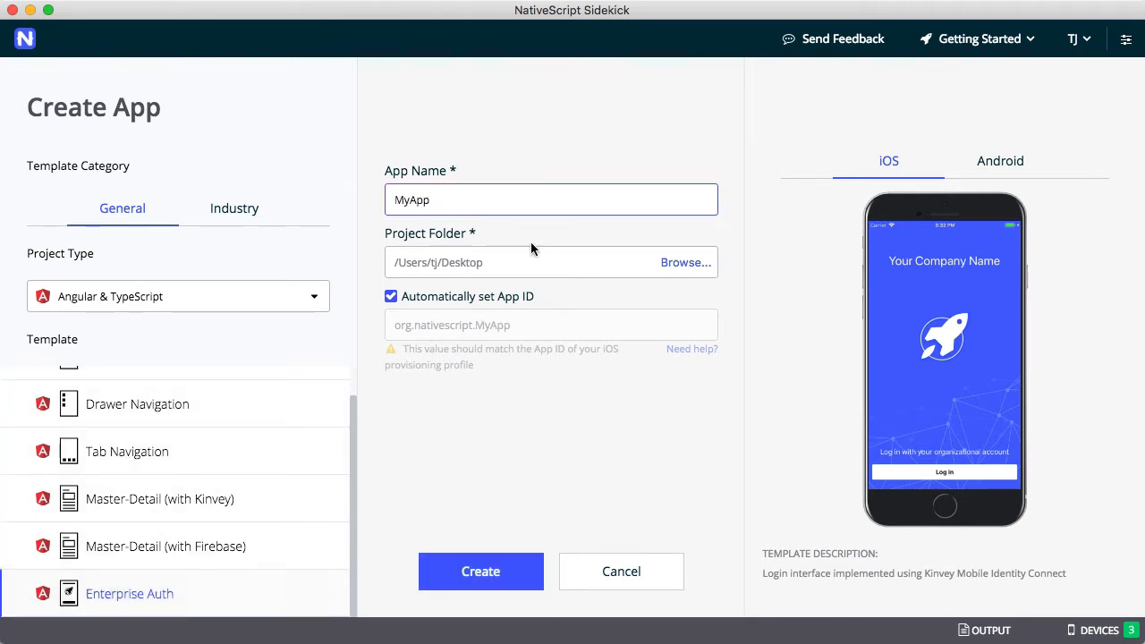
{"action": "left_click", "coordinate": [480, 570]}
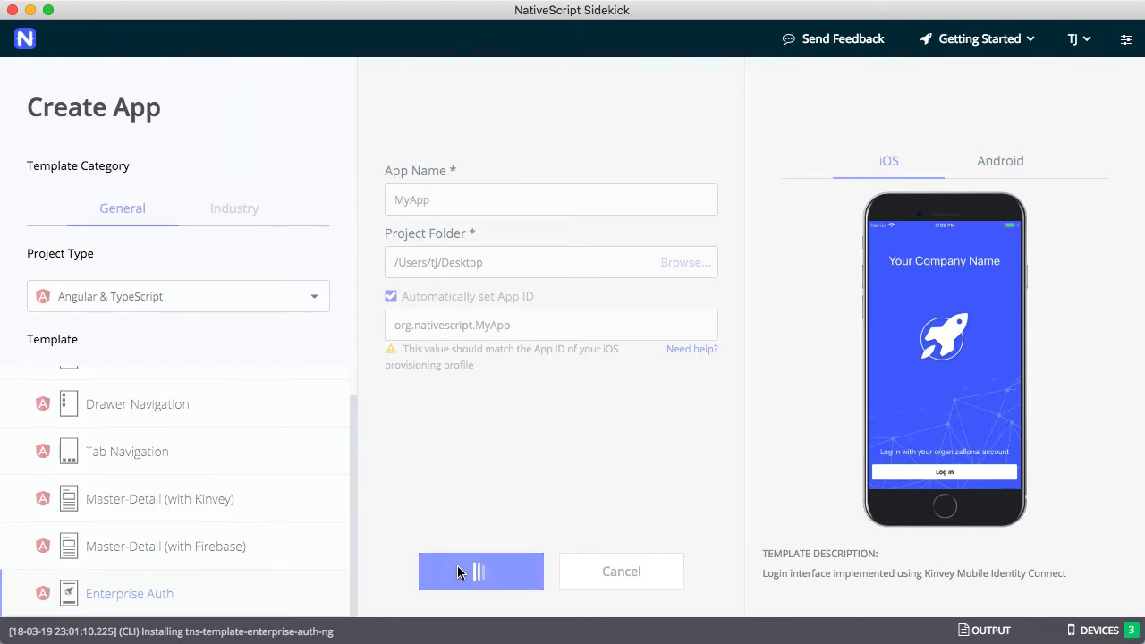
Let MyApp finish creating and view its General app settings page
{"action": "left_click", "coordinate": [480, 570]}
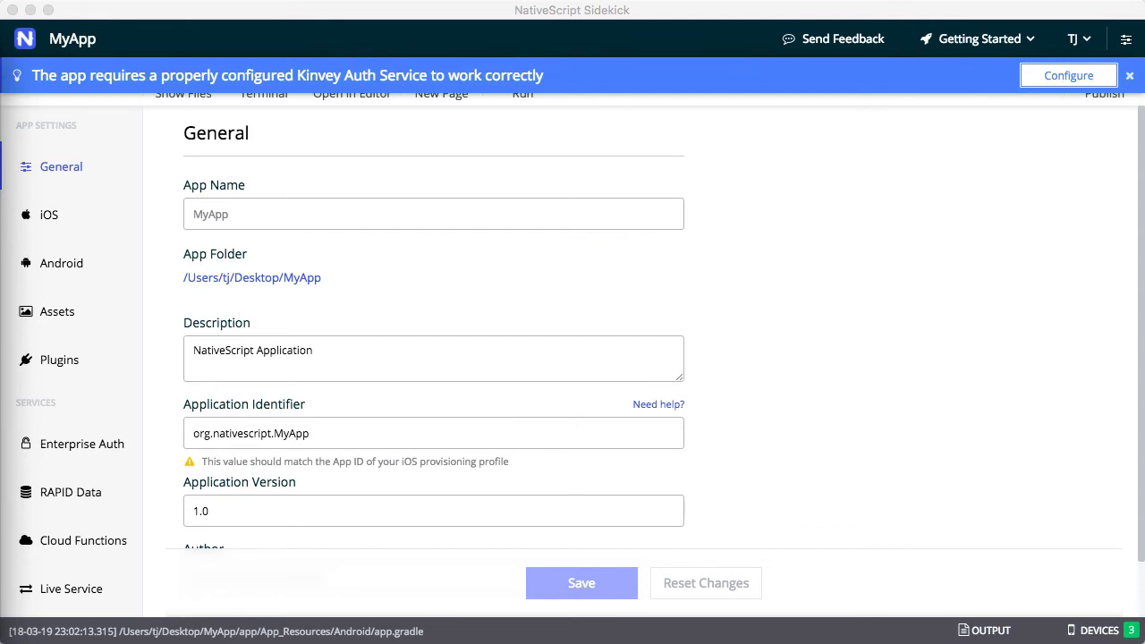
{"action": "mouse_move", "coordinate": [423, 362]}
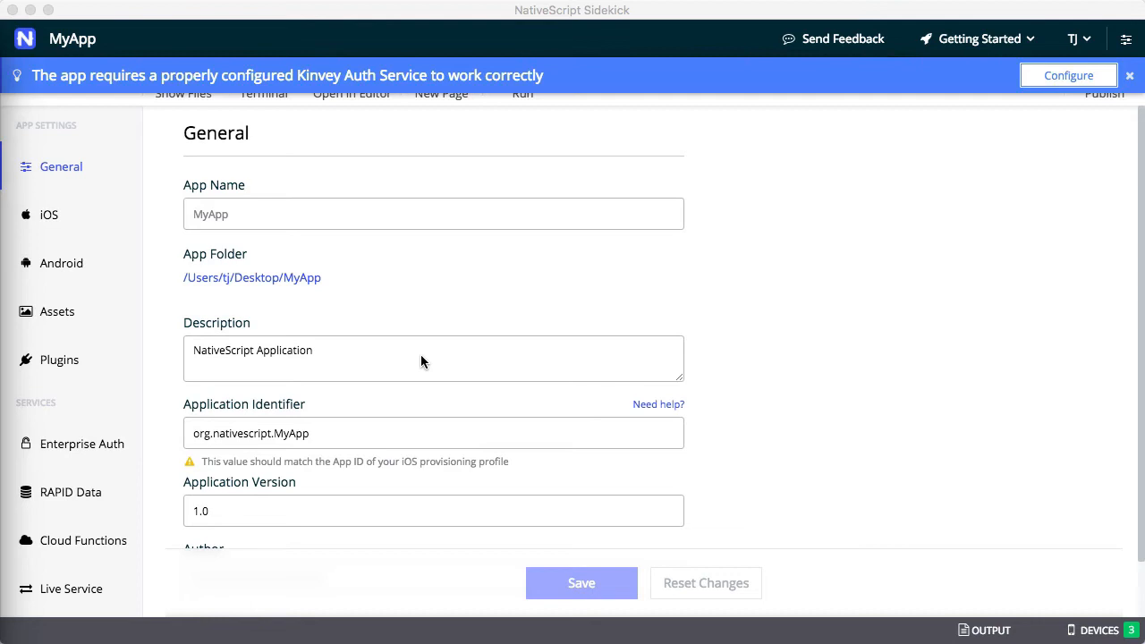
Show MyApp's Enterprise Auth service settings with SAML-Redirect, OpenID Connect and OAuth 2 options
{"action": "left_click", "coordinate": [81, 443]}
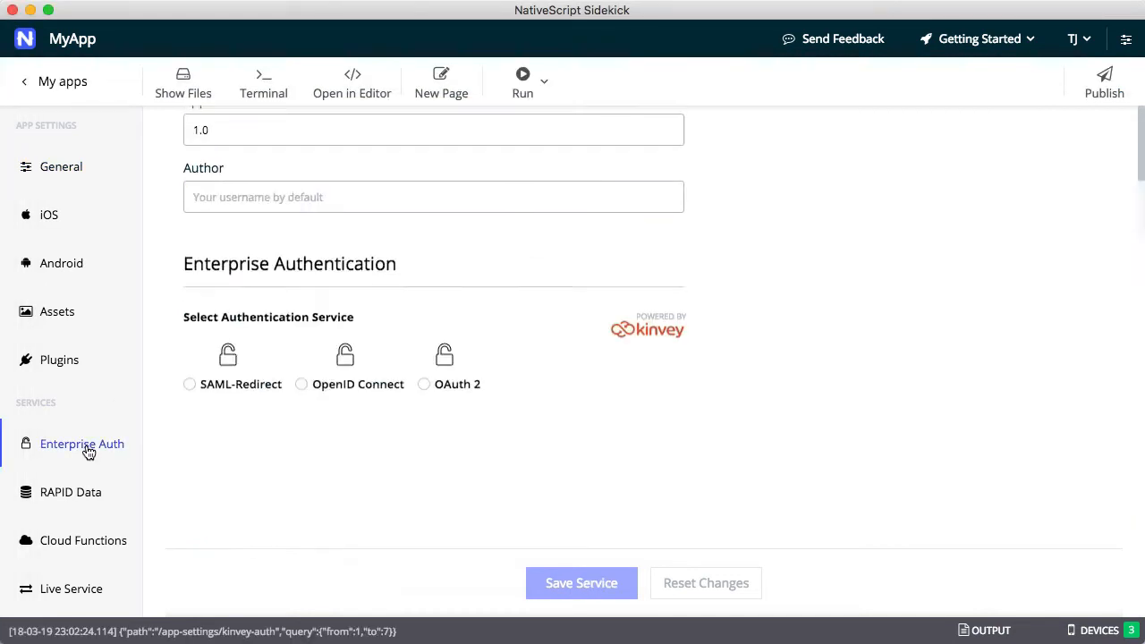
{"action": "scroll", "scroll_direction": "up", "scroll_amount": 3}
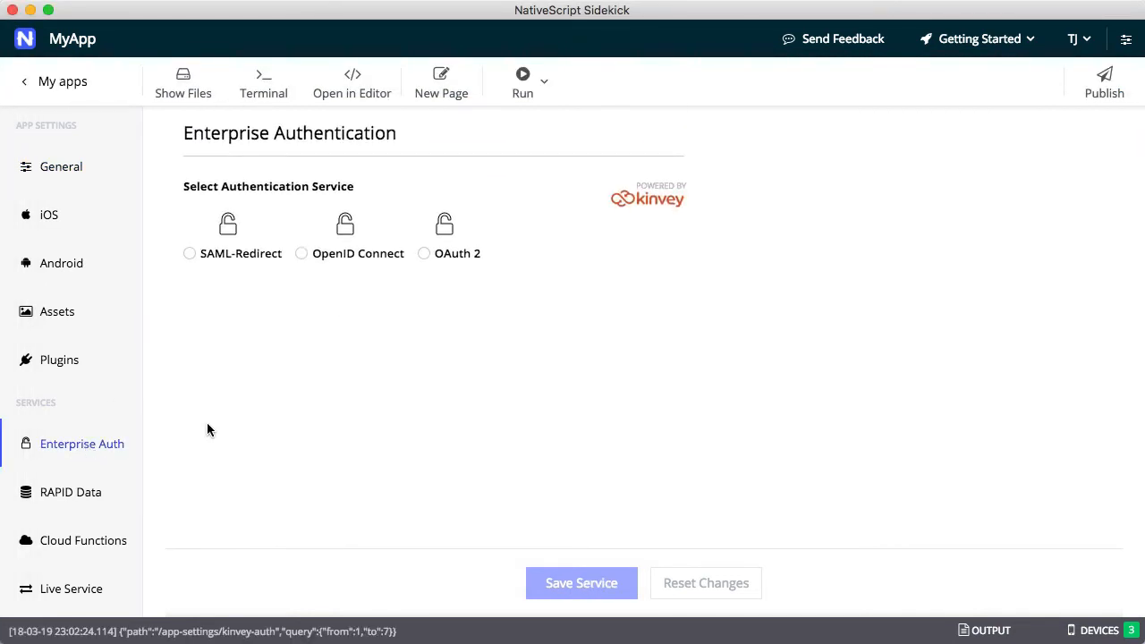
{"action": "mouse_move", "coordinate": [329, 324]}
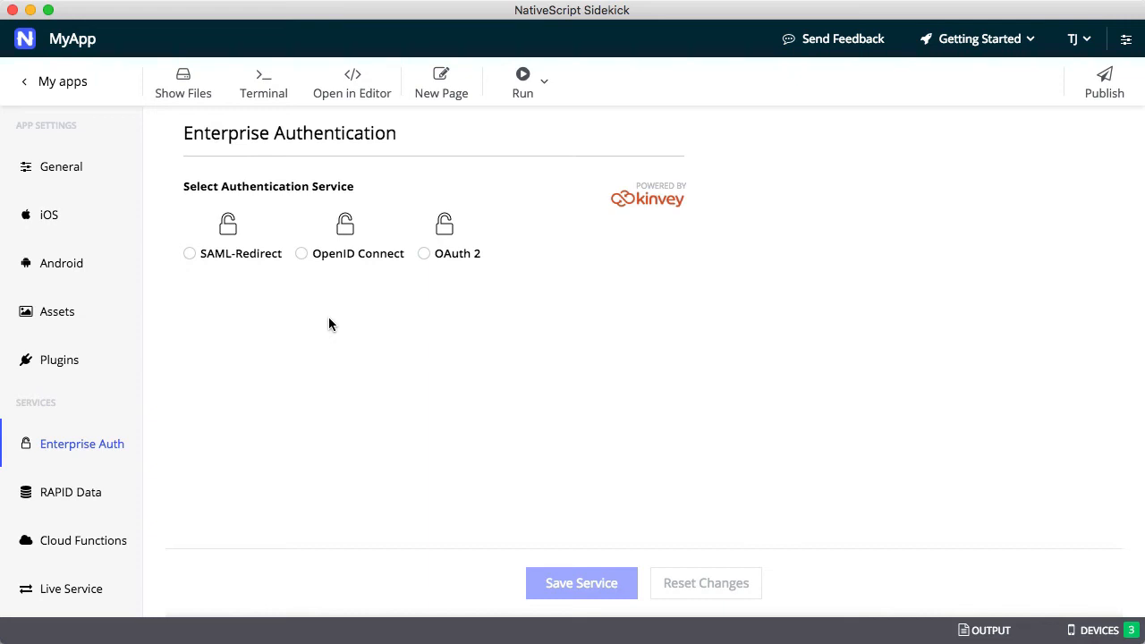
{"action": "mouse_move", "coordinate": [238, 260]}
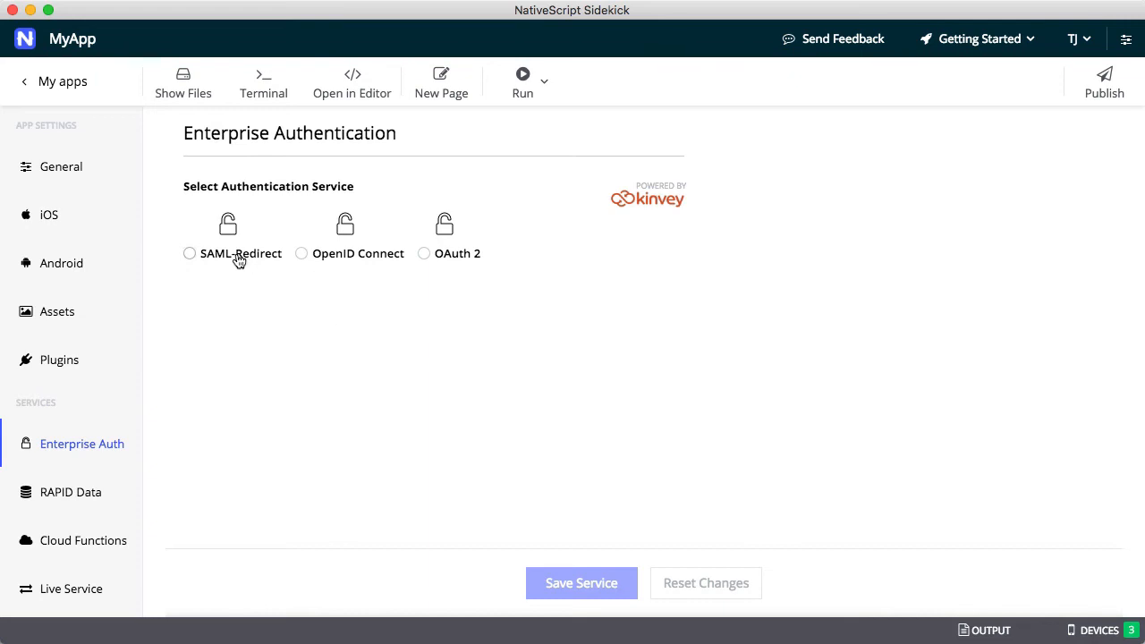
Save a SAML-Redirect service 'MyAppEnterpriseService' with a Microsoft provider URI and certificate
{"action": "left_click", "coordinate": [189, 253]}
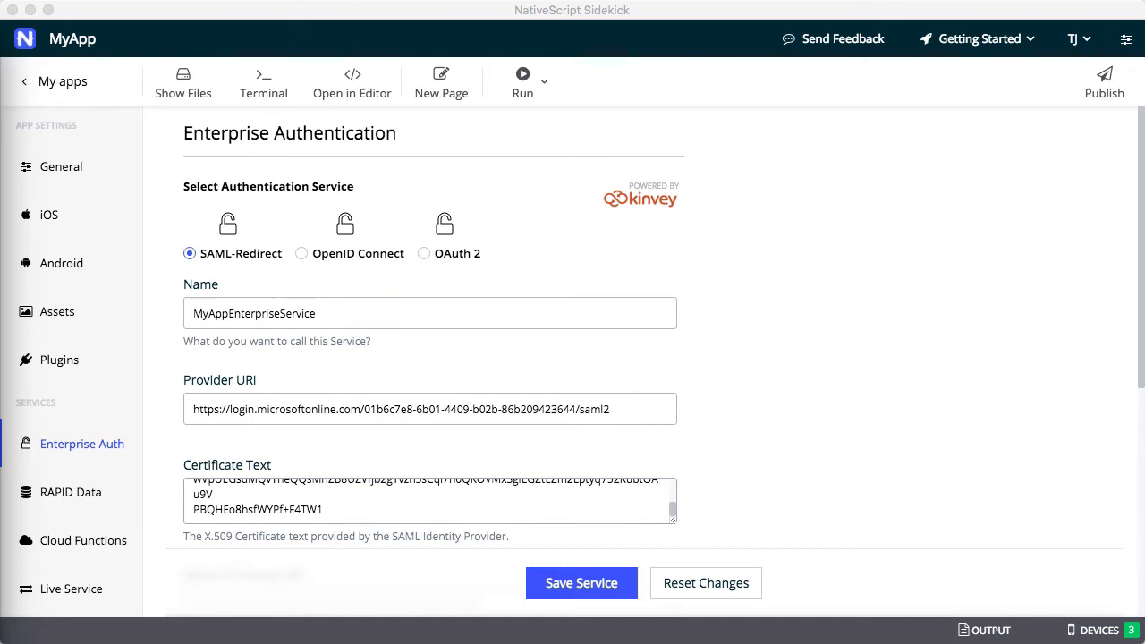
{"action": "left_click", "coordinate": [580, 583]}
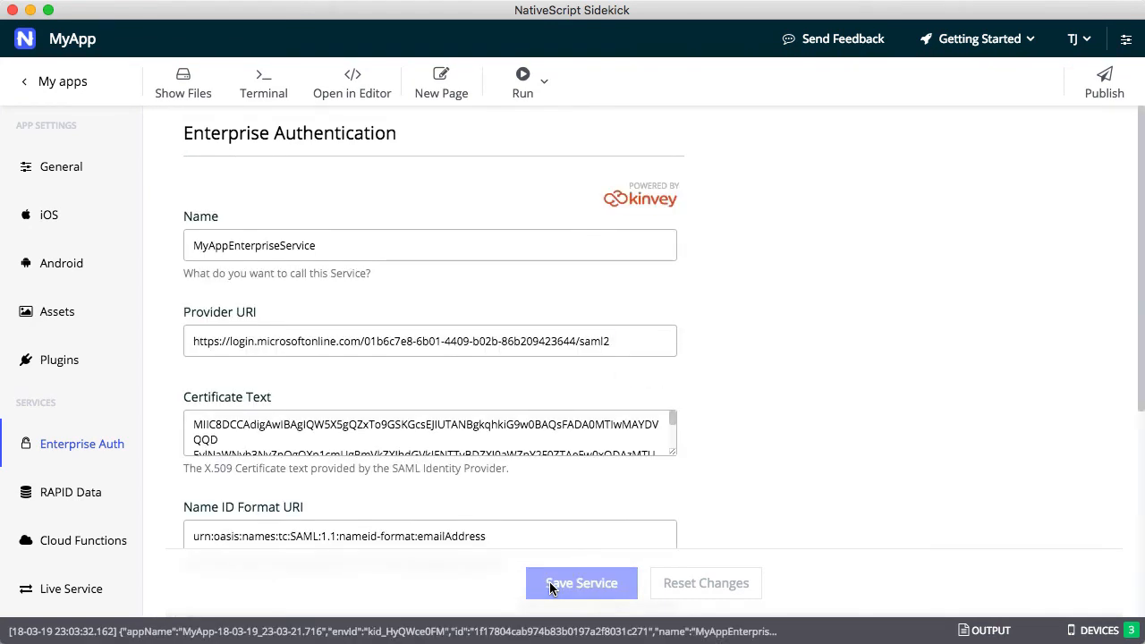
{"action": "left_click", "coordinate": [522, 81]}
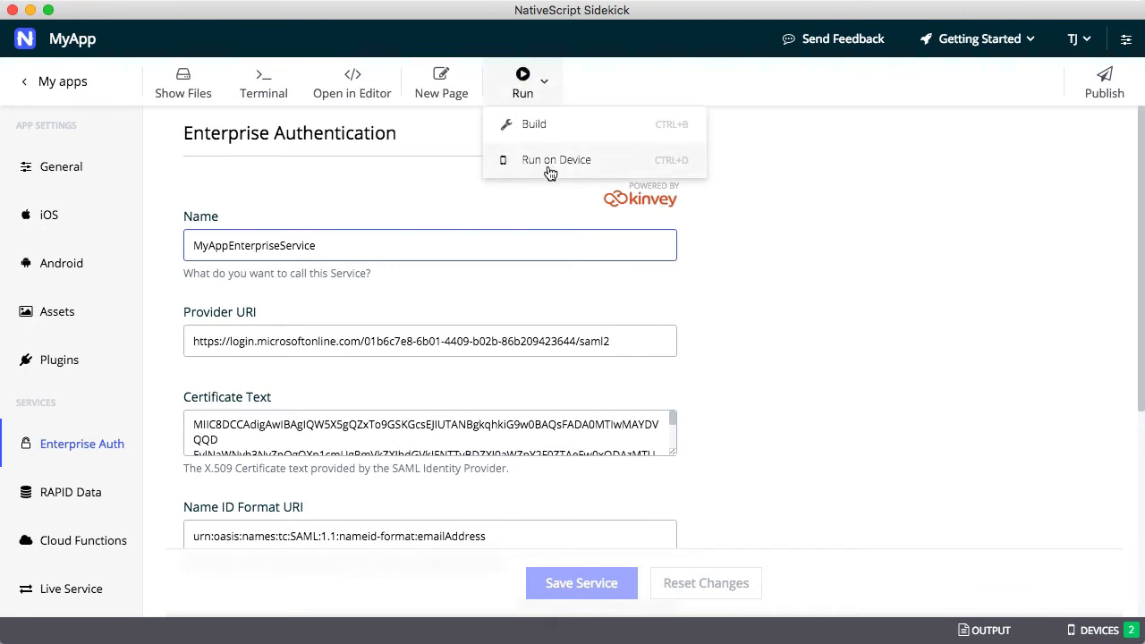
Run MyApp as a local debug build on the Android and iPhone 8 Plus emulators
{"action": "left_click", "coordinate": [556, 159]}
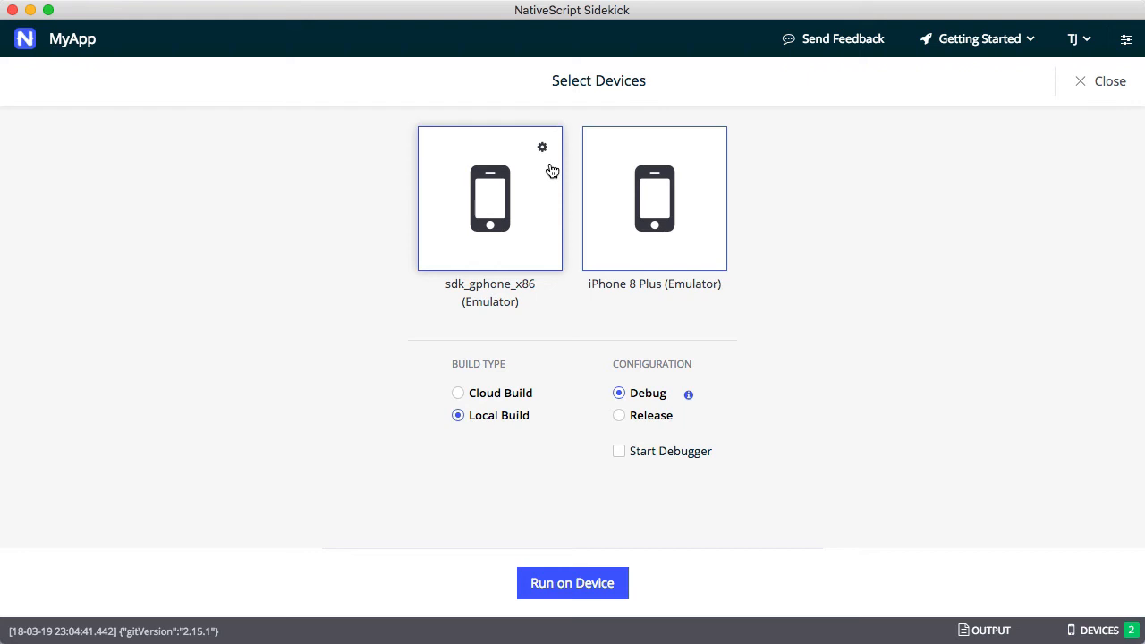
{"action": "mouse_move", "coordinate": [506, 224]}
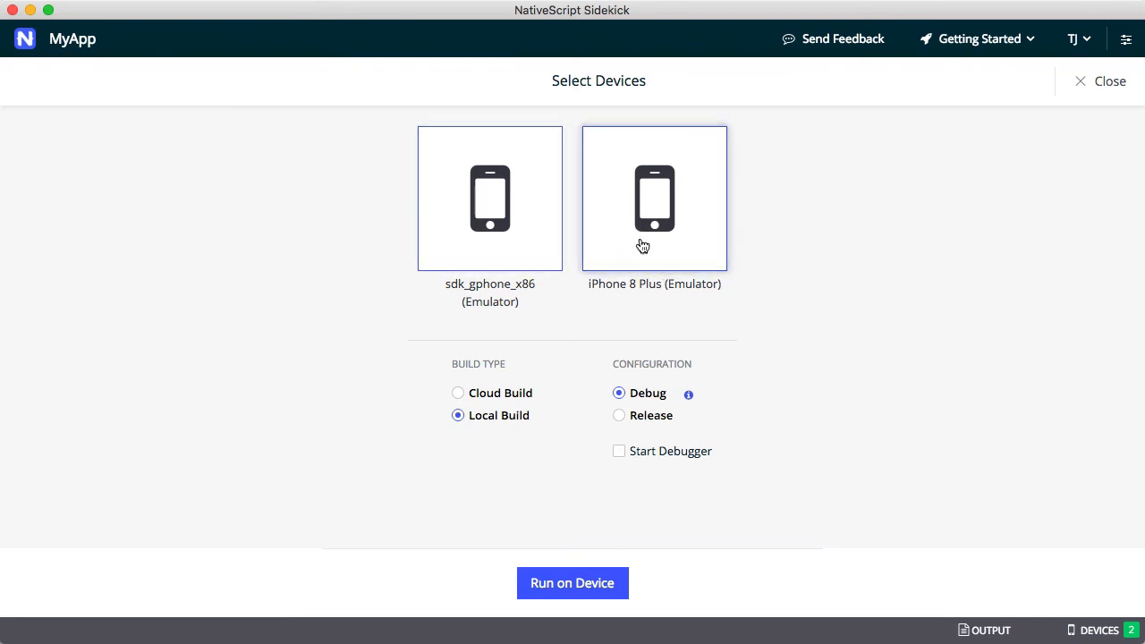
{"action": "left_click", "coordinate": [571, 582]}
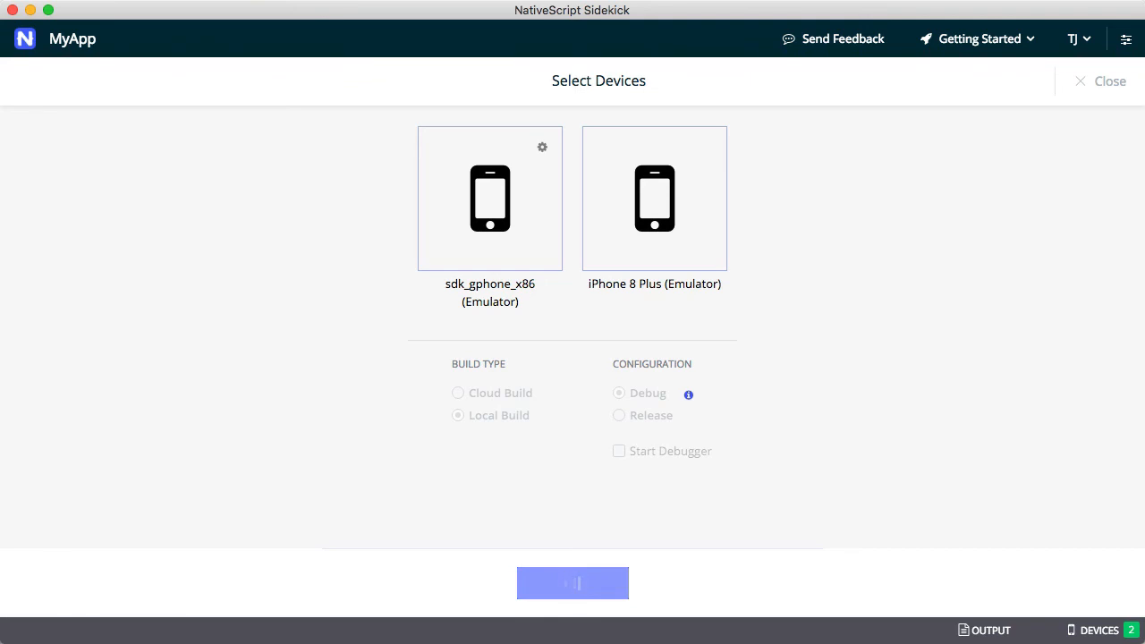
{"action": "left_click", "coordinate": [573, 582]}
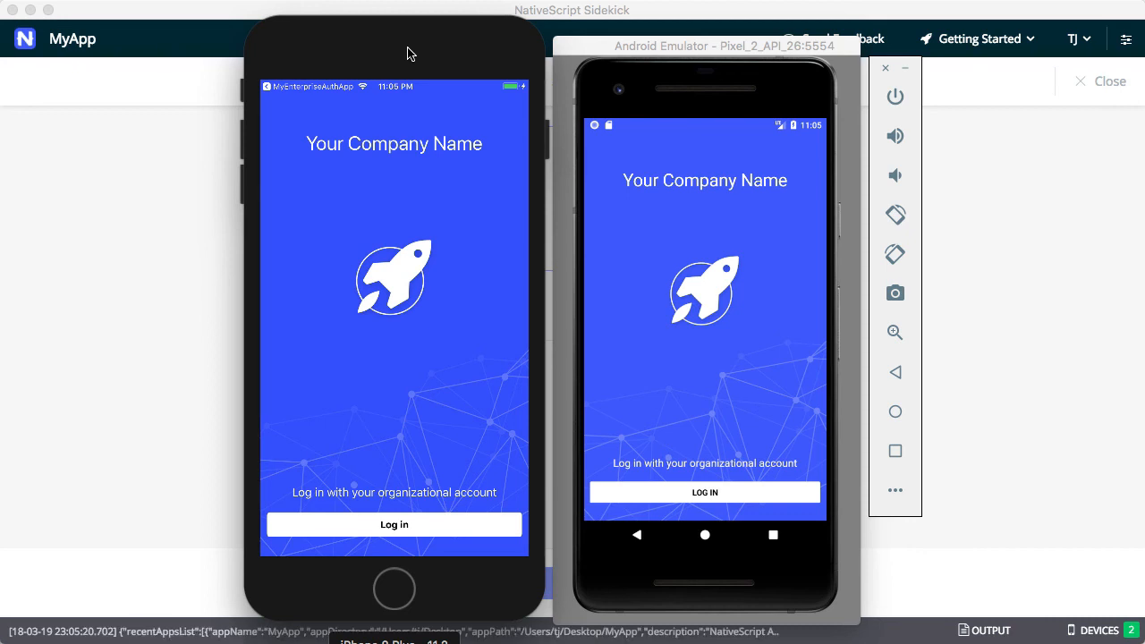
{"action": "mouse_move", "coordinate": [474, 335]}
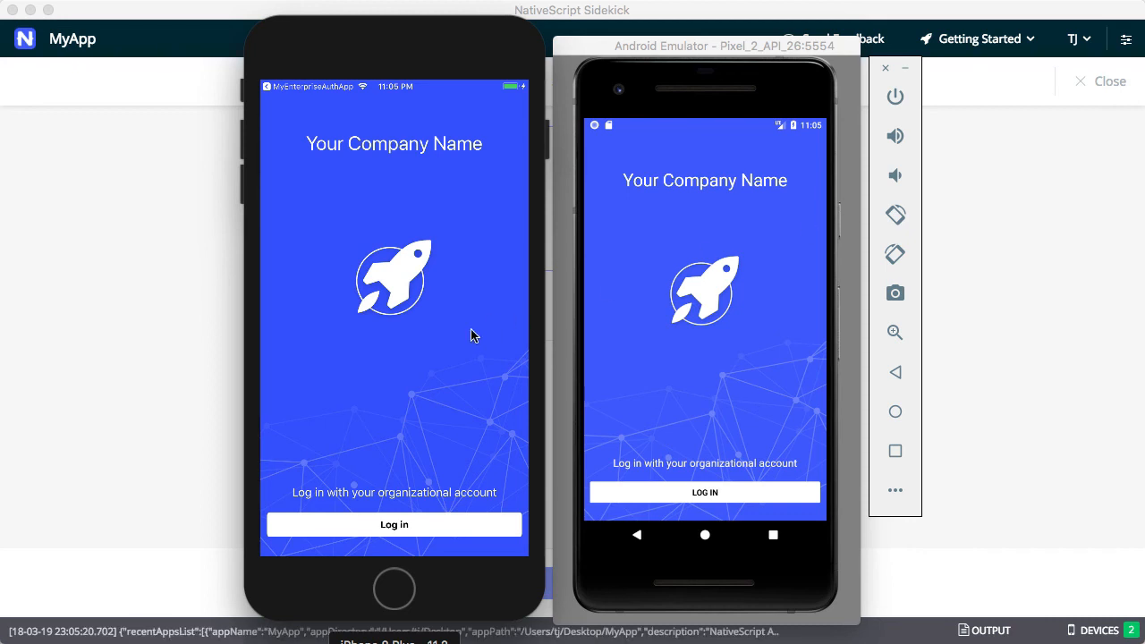
Tap Log in on the iPhone simulator and LOG IN on the Android emulator
{"action": "left_click", "coordinate": [393, 524]}
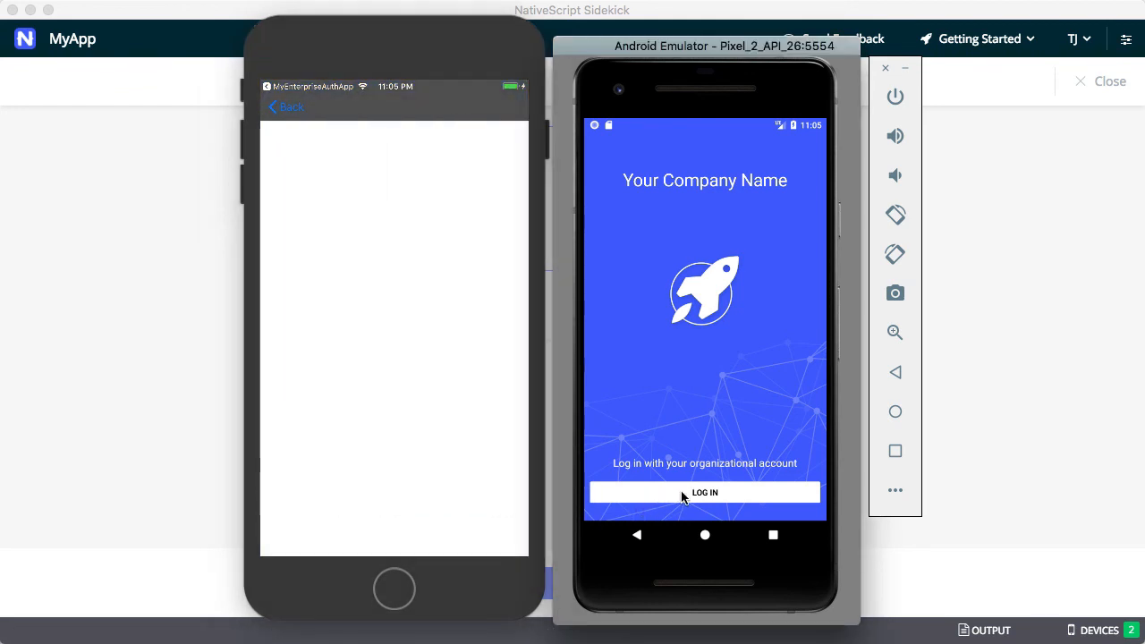
{"action": "left_click", "coordinate": [705, 492]}
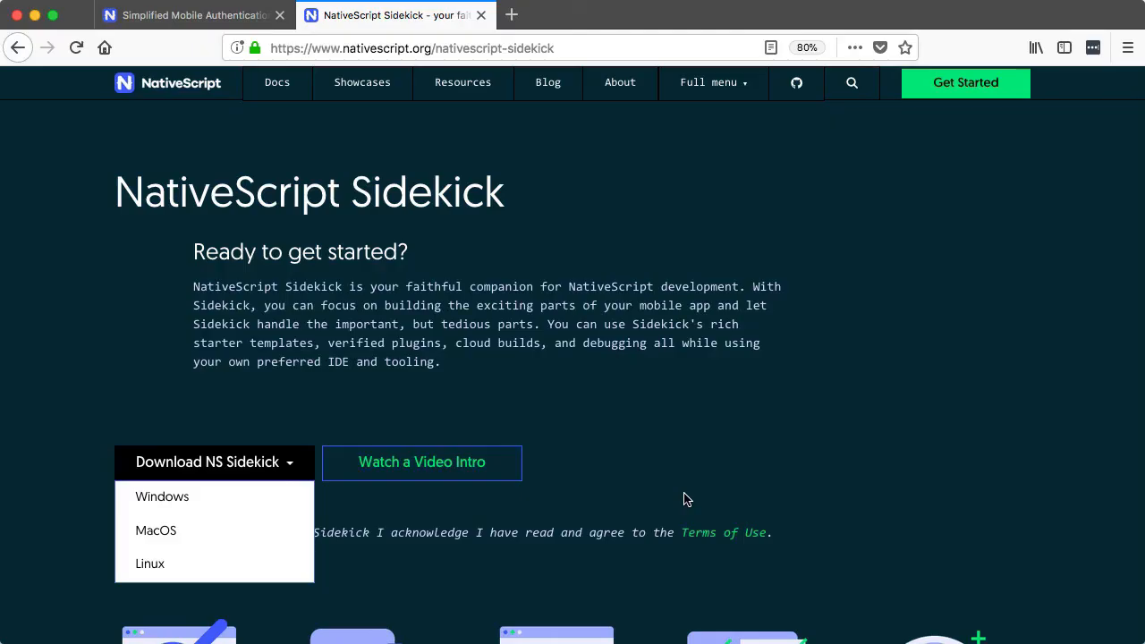
{"action": "mouse_move", "coordinate": [447, 249]}
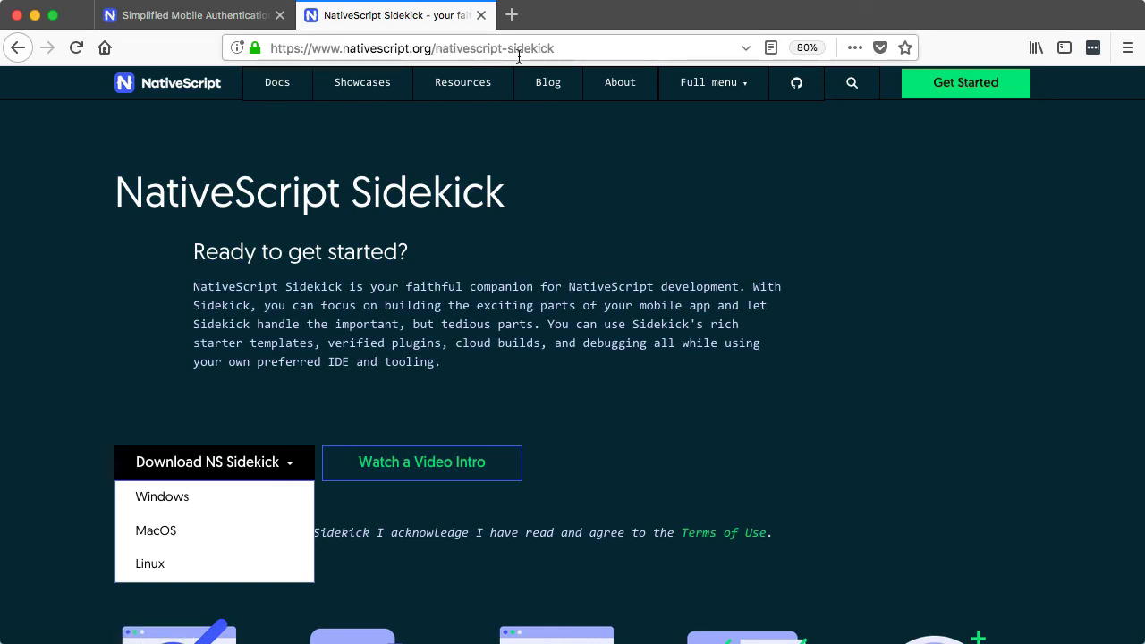
{"action": "mouse_move", "coordinate": [521, 192]}
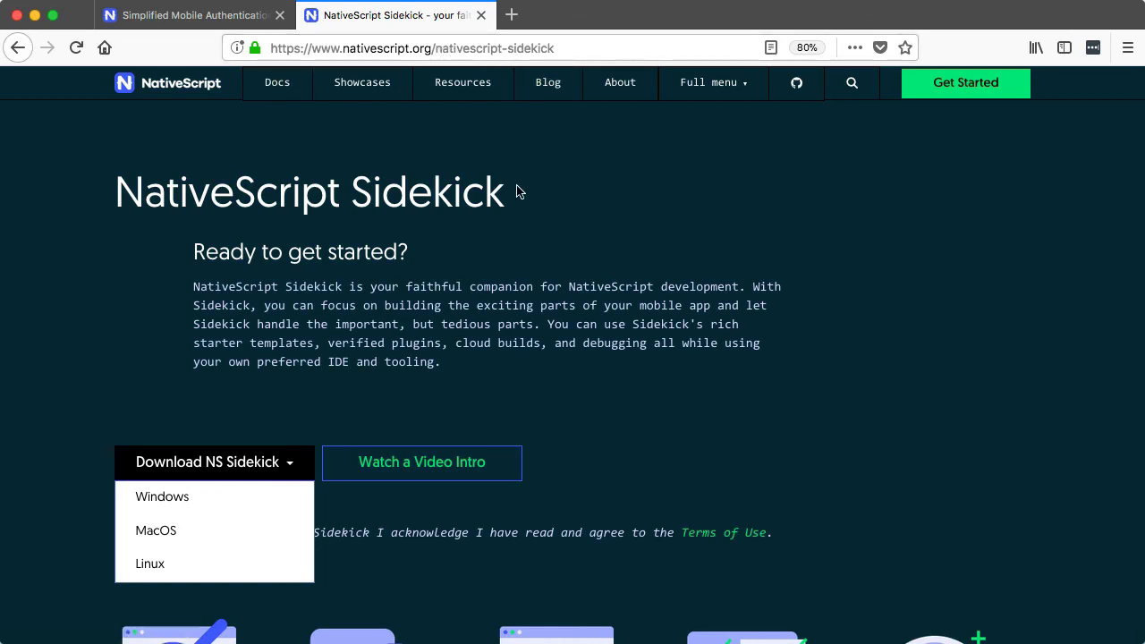